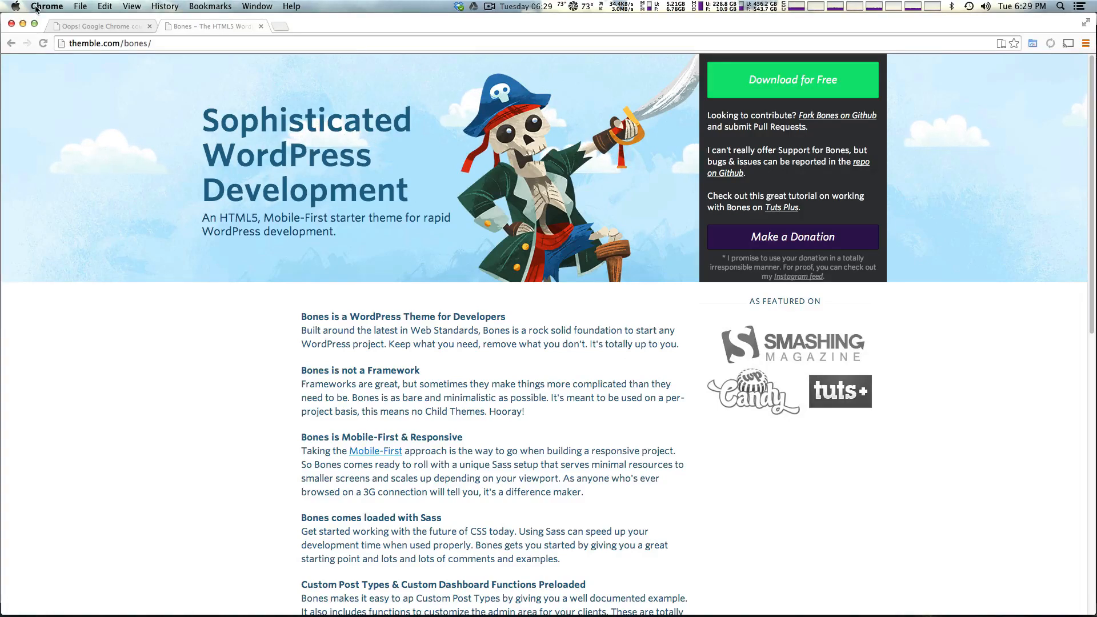
pyautogui.moveTo(80, 96)
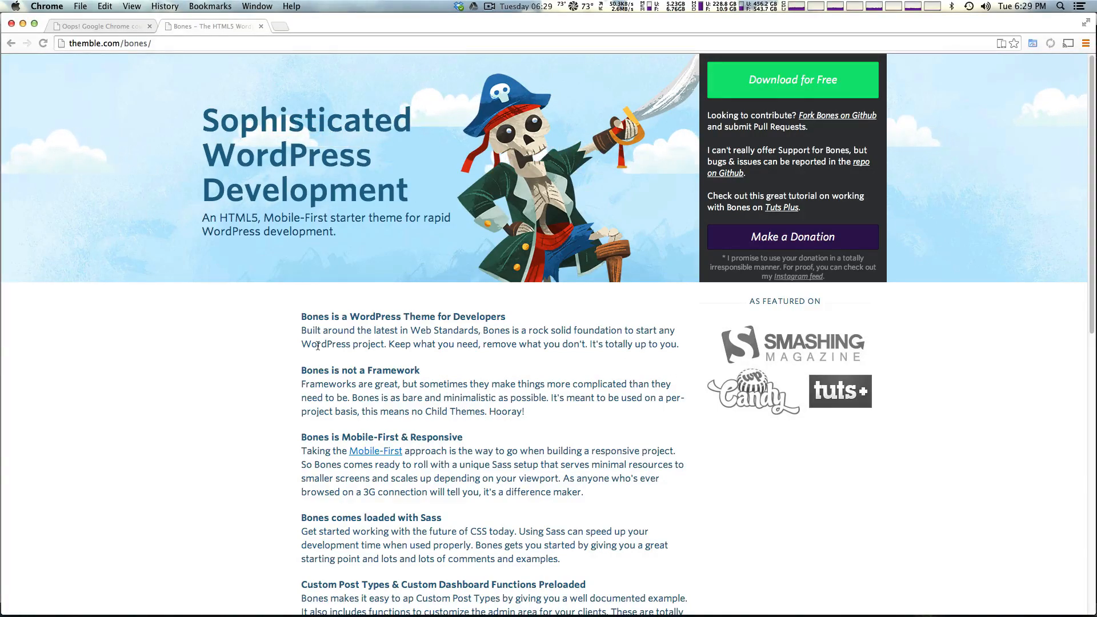
pyautogui.moveTo(265, 270)
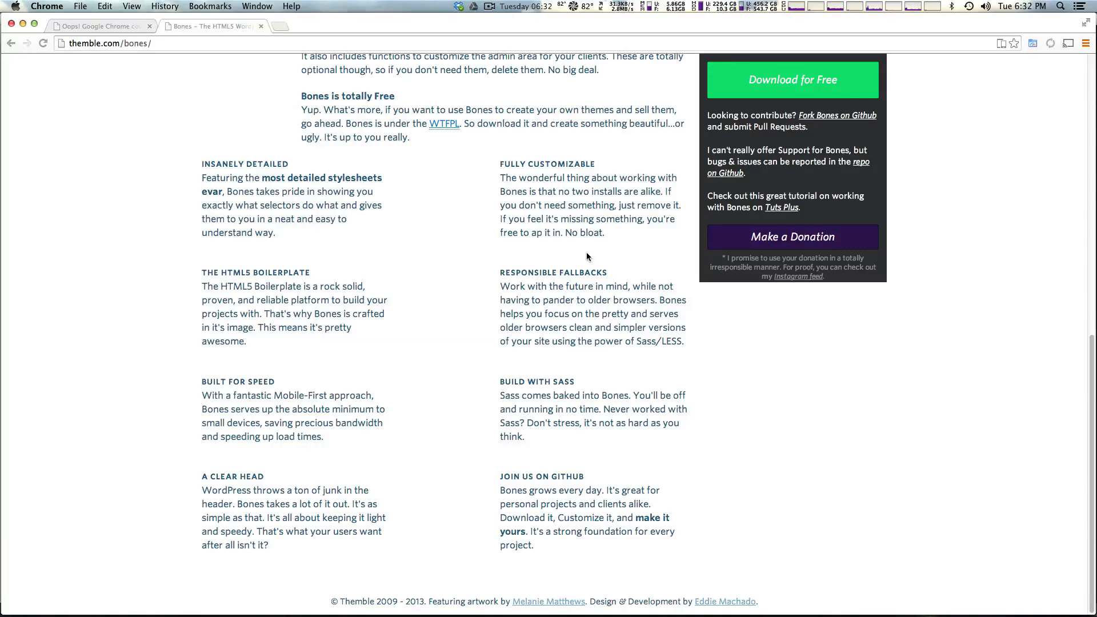
pyautogui.moveTo(755, 323)
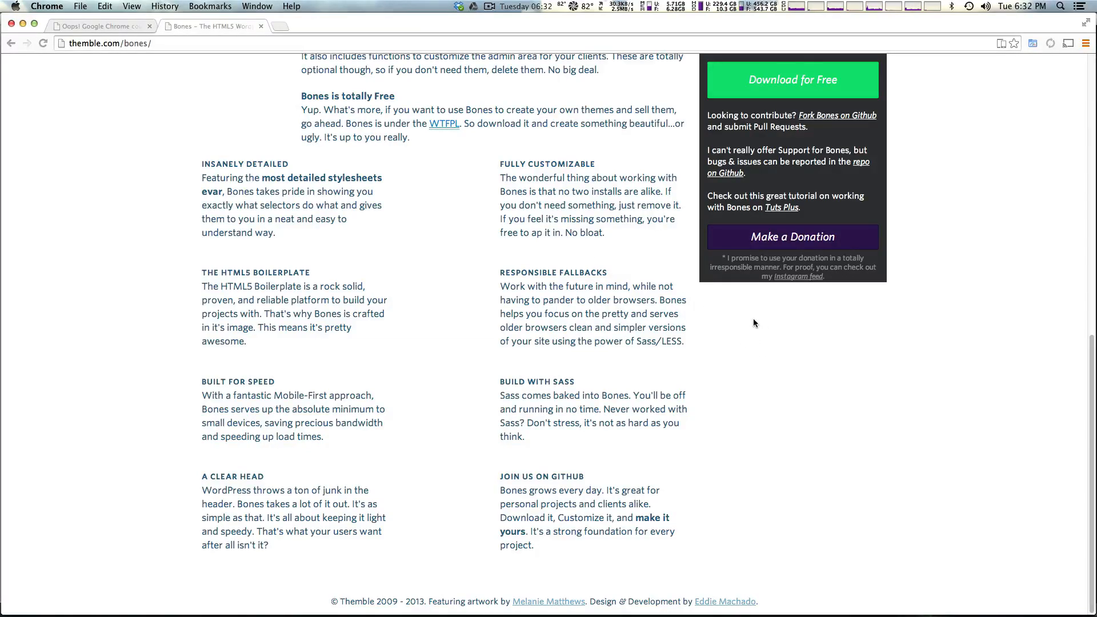
pyautogui.moveTo(751, 322)
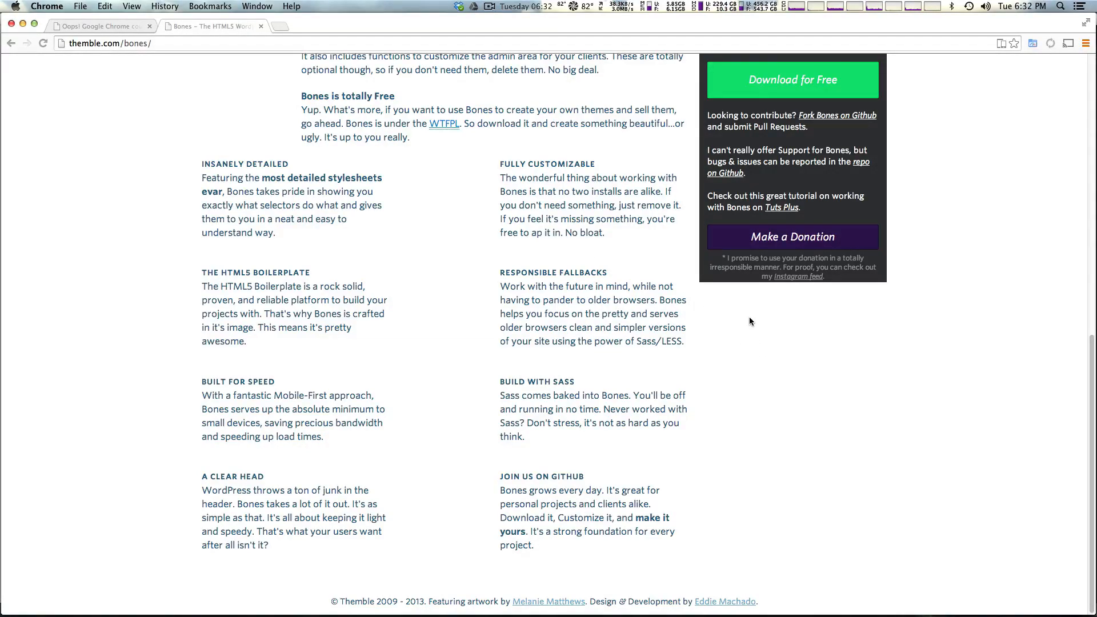
pyautogui.moveTo(615, 215)
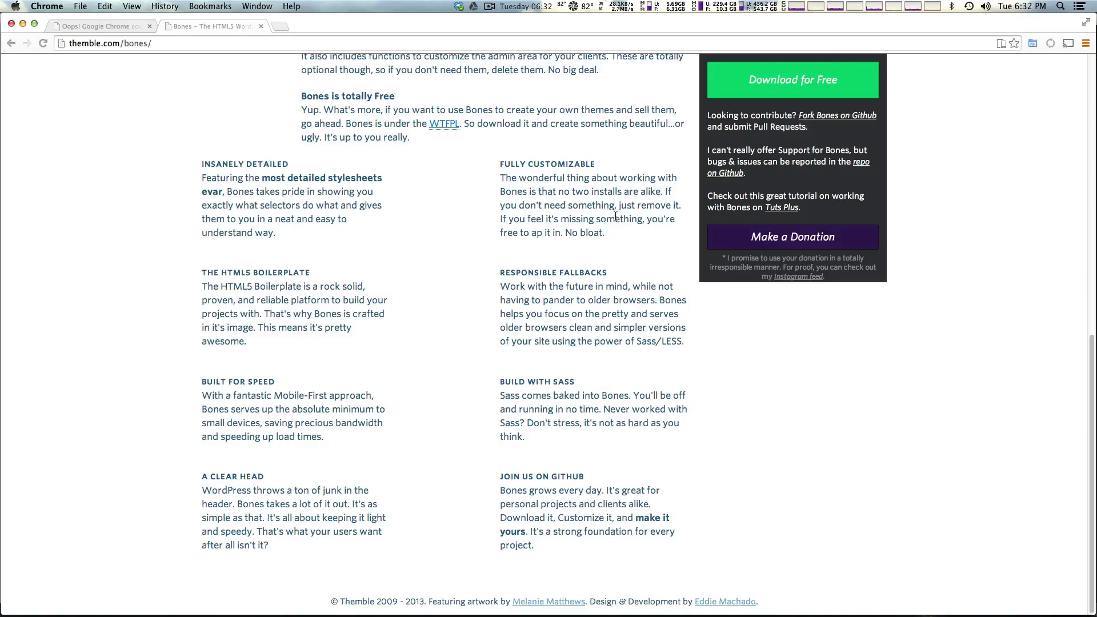
pyautogui.moveTo(509, 396)
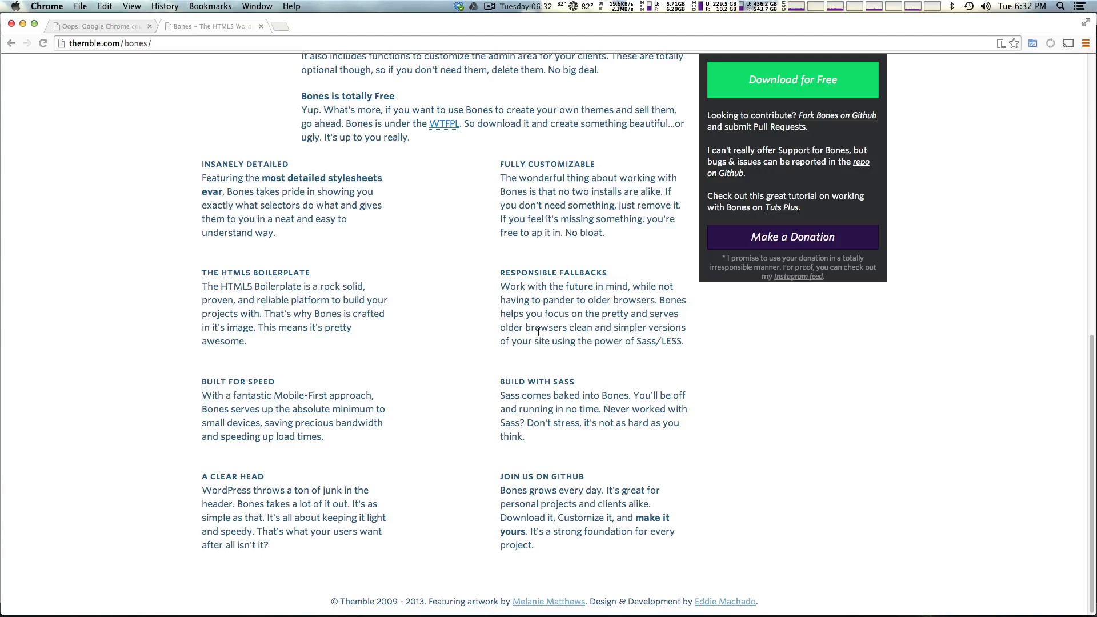
pyautogui.moveTo(598, 459)
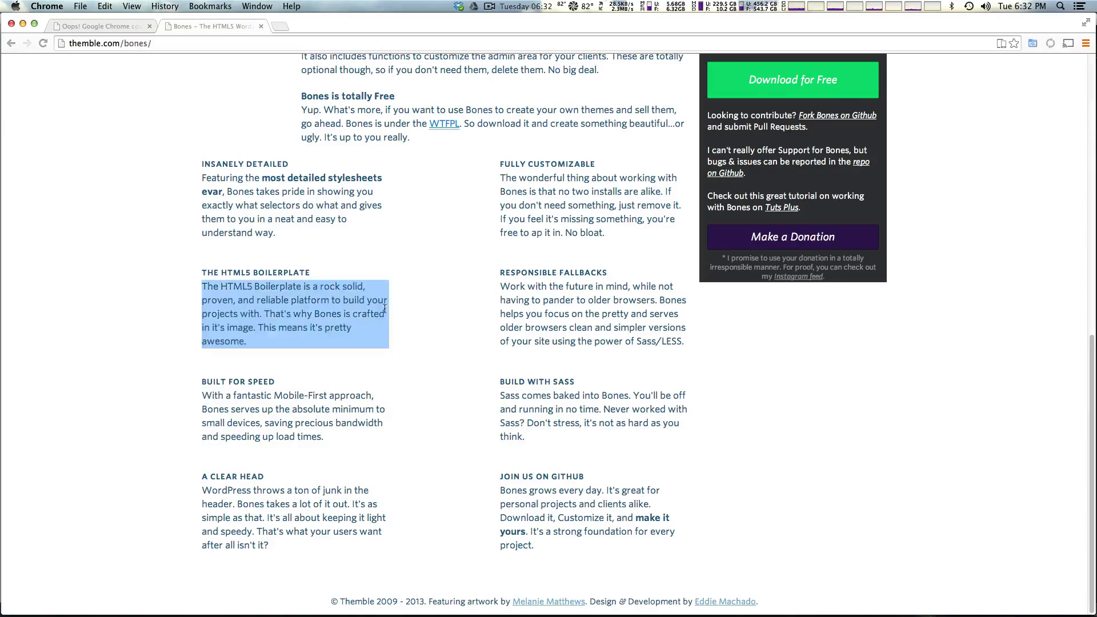
pyautogui.moveTo(400, 366)
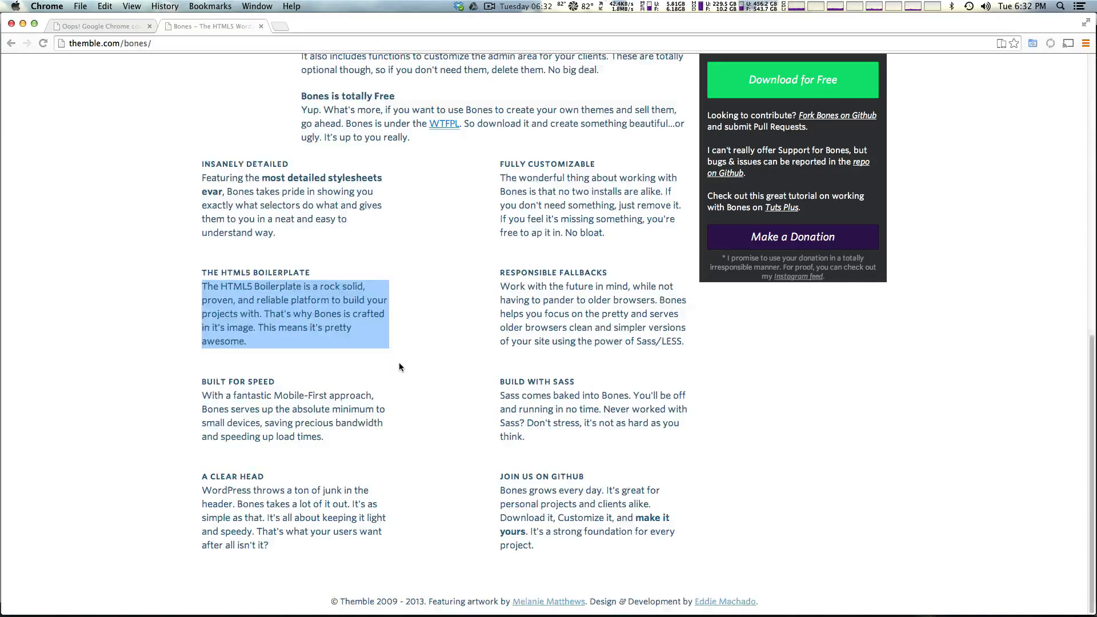
# Download the Bones starter theme zip from themble.com/bones via 'Download for Free'
pyautogui.scroll(3)
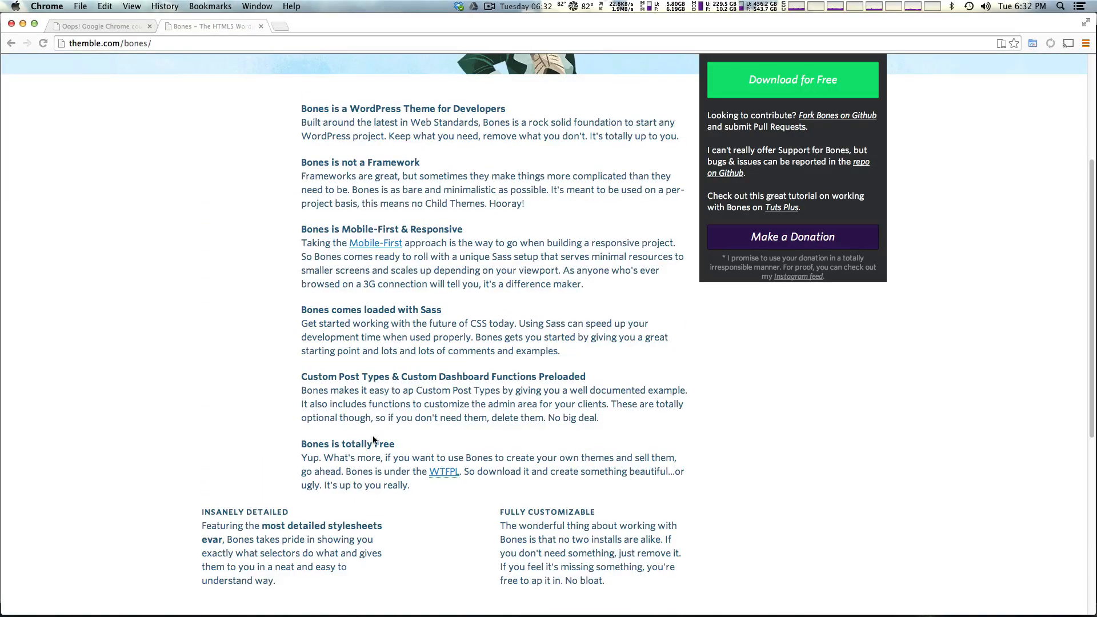
pyautogui.moveTo(349, 386)
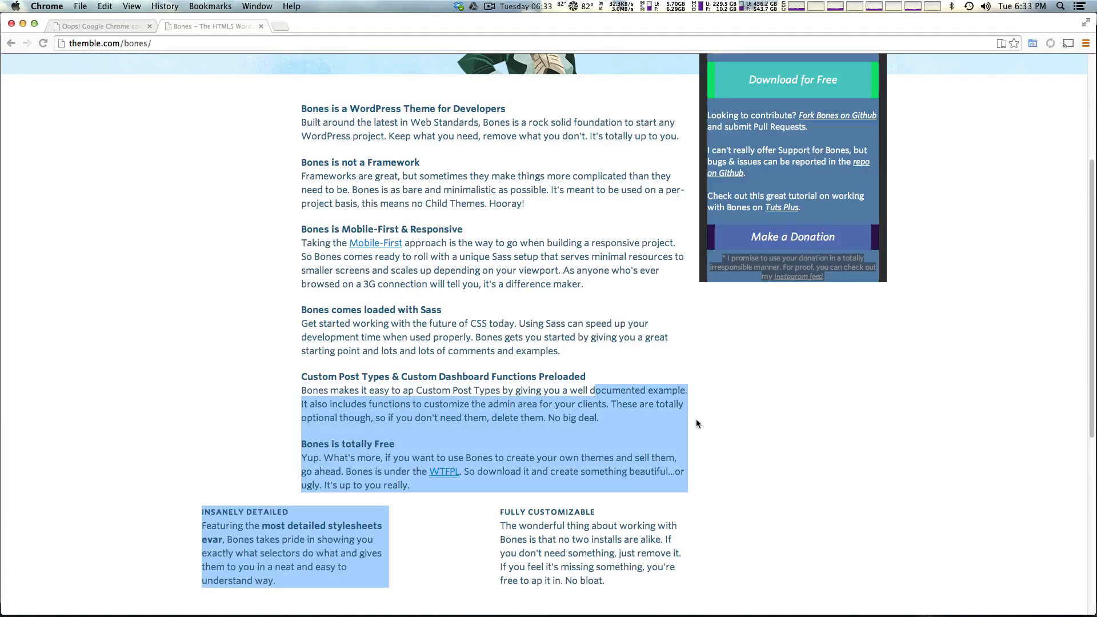
pyautogui.click(674, 414)
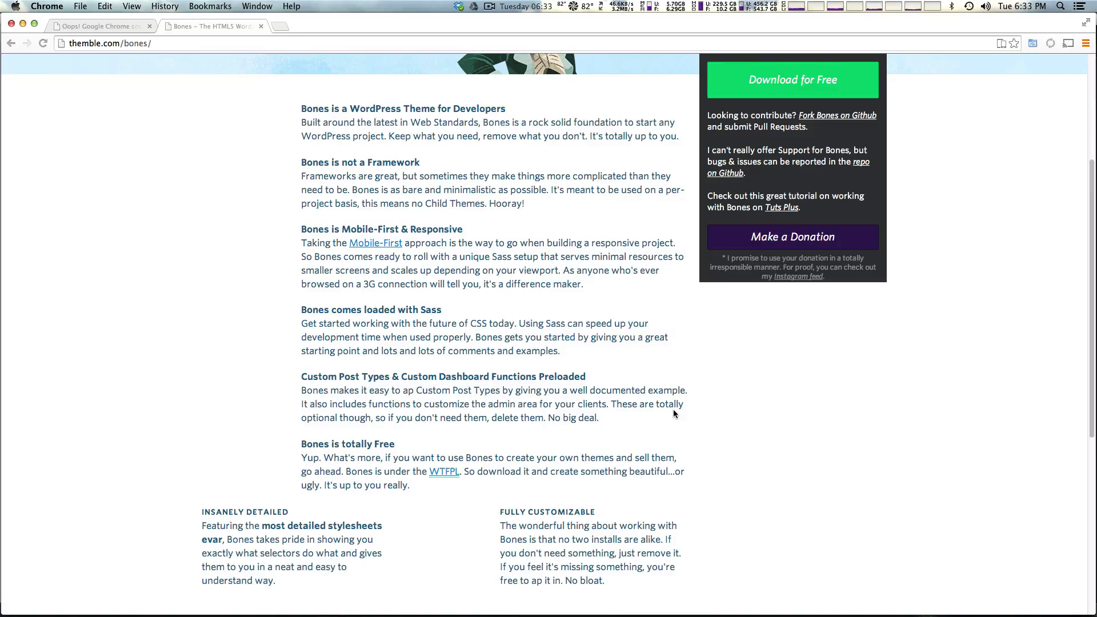
pyautogui.moveTo(156, 150)
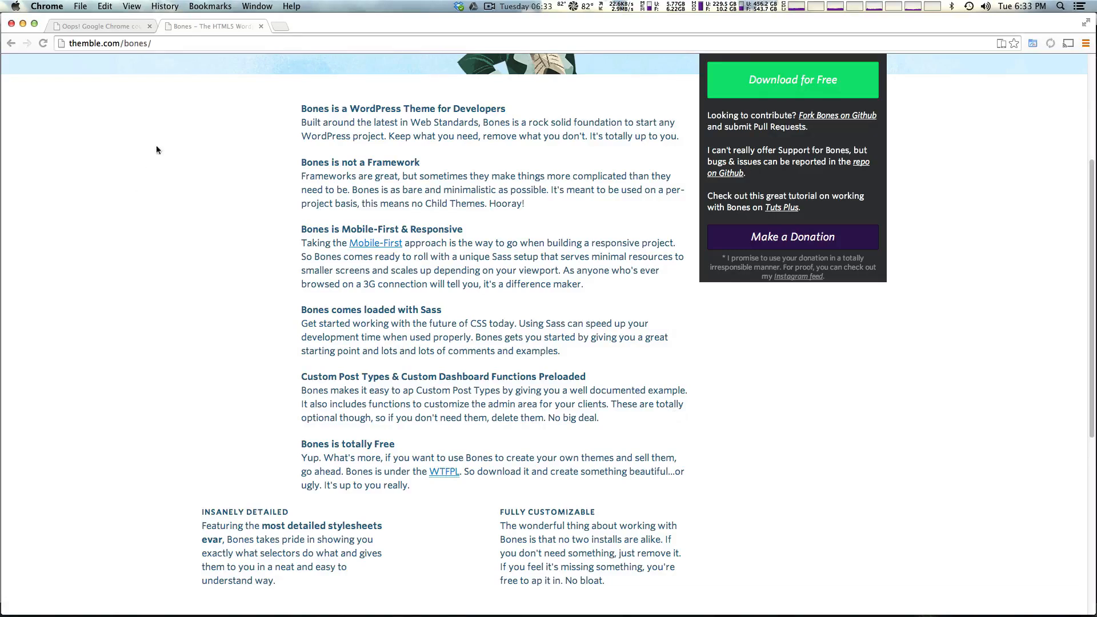
pyautogui.moveTo(213, 213)
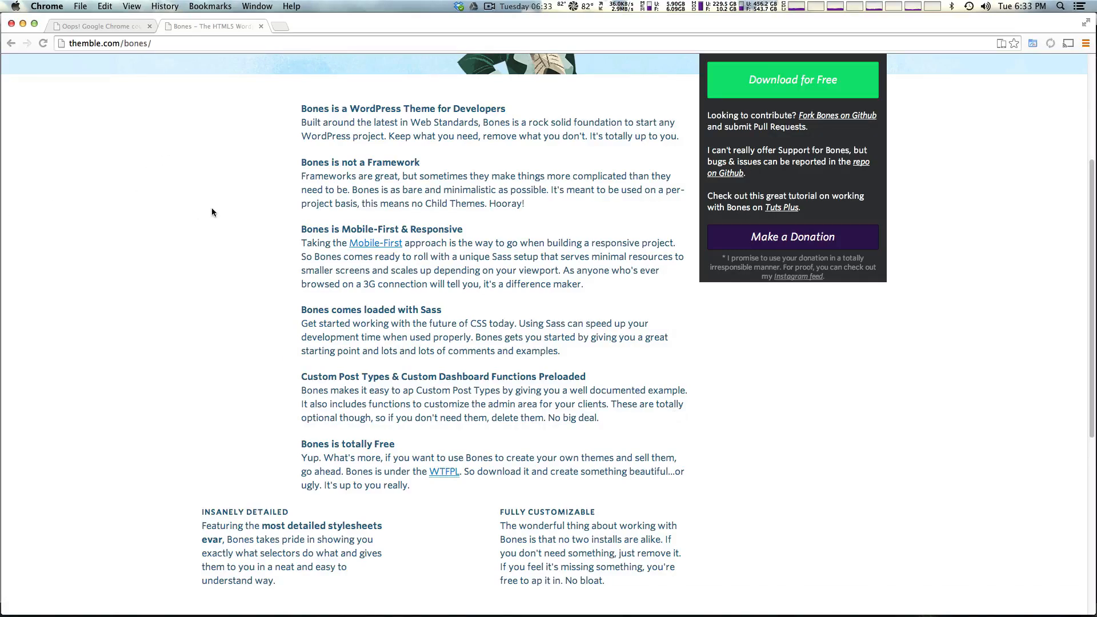
pyautogui.moveTo(576, 284)
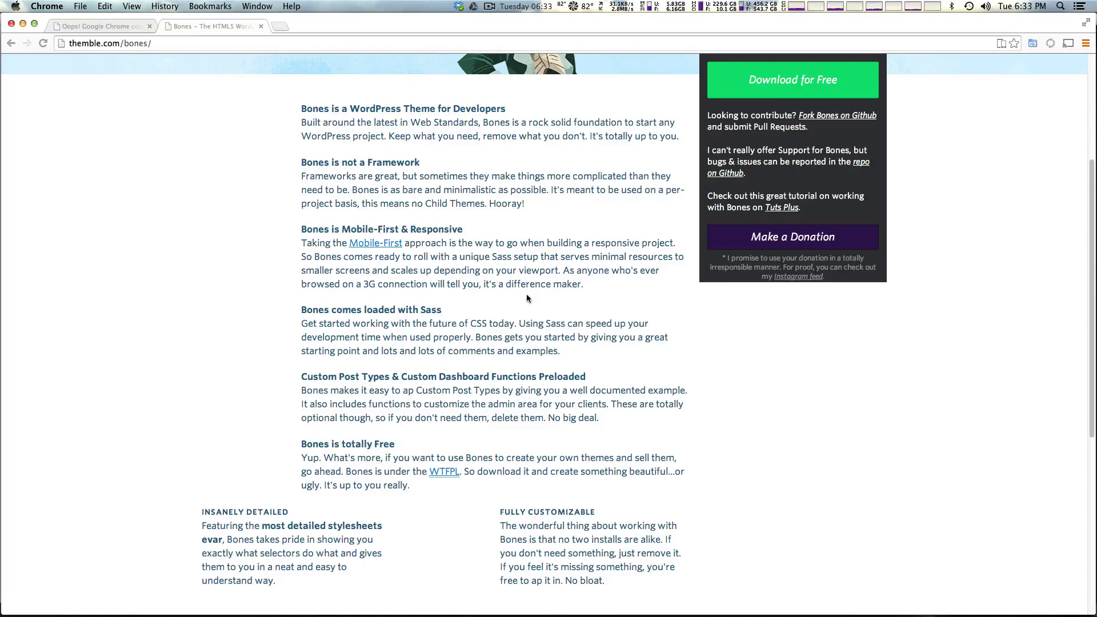
pyautogui.moveTo(534, 353)
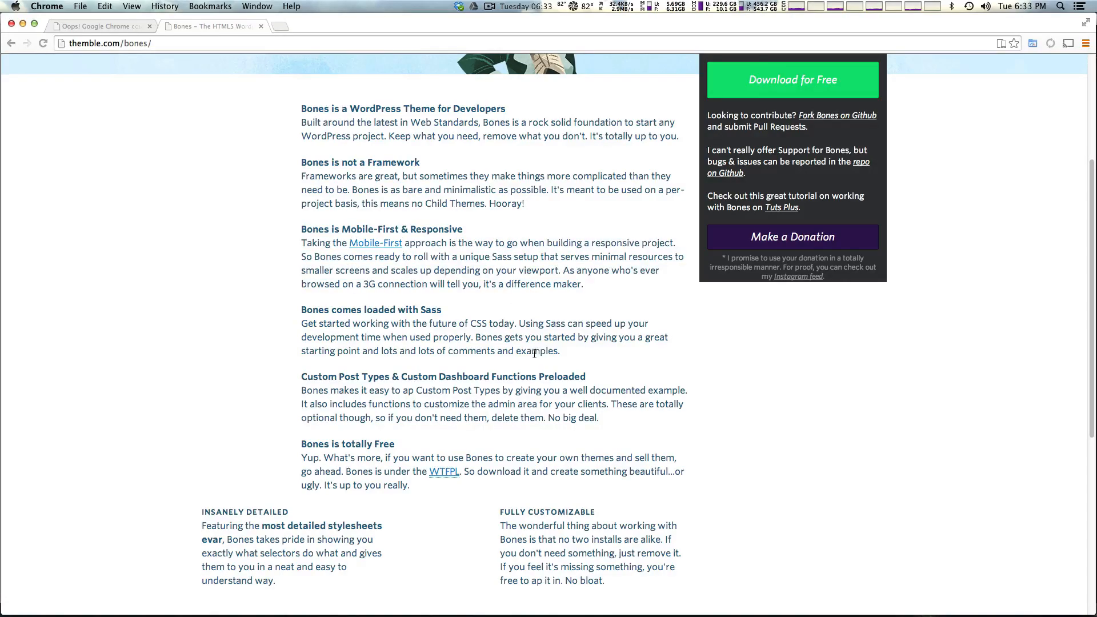
pyautogui.scroll(3)
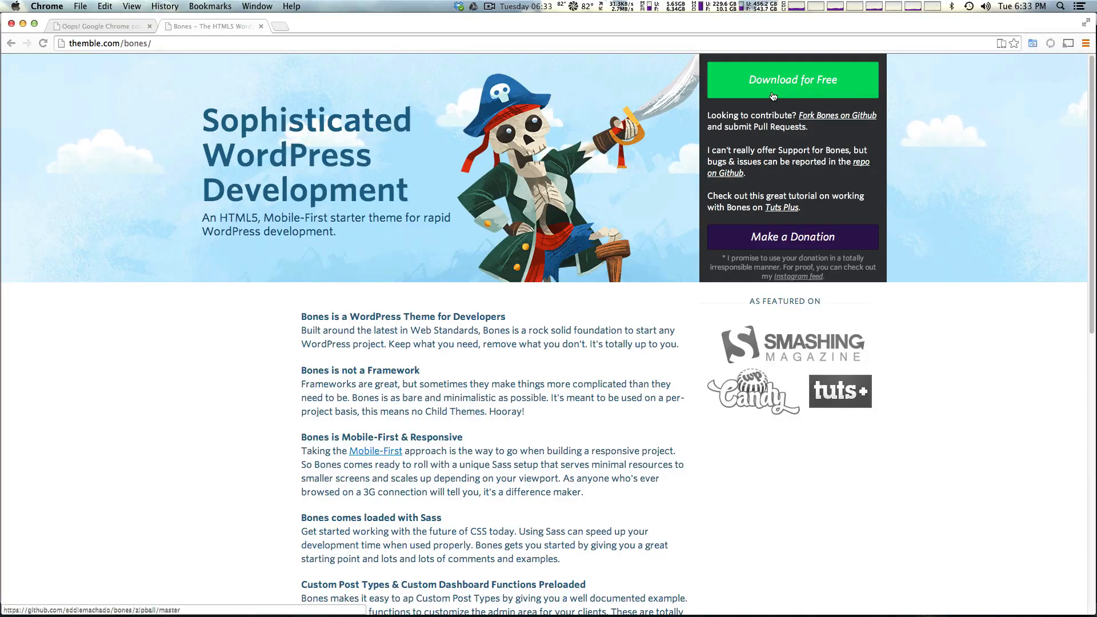
pyautogui.click(791, 80)
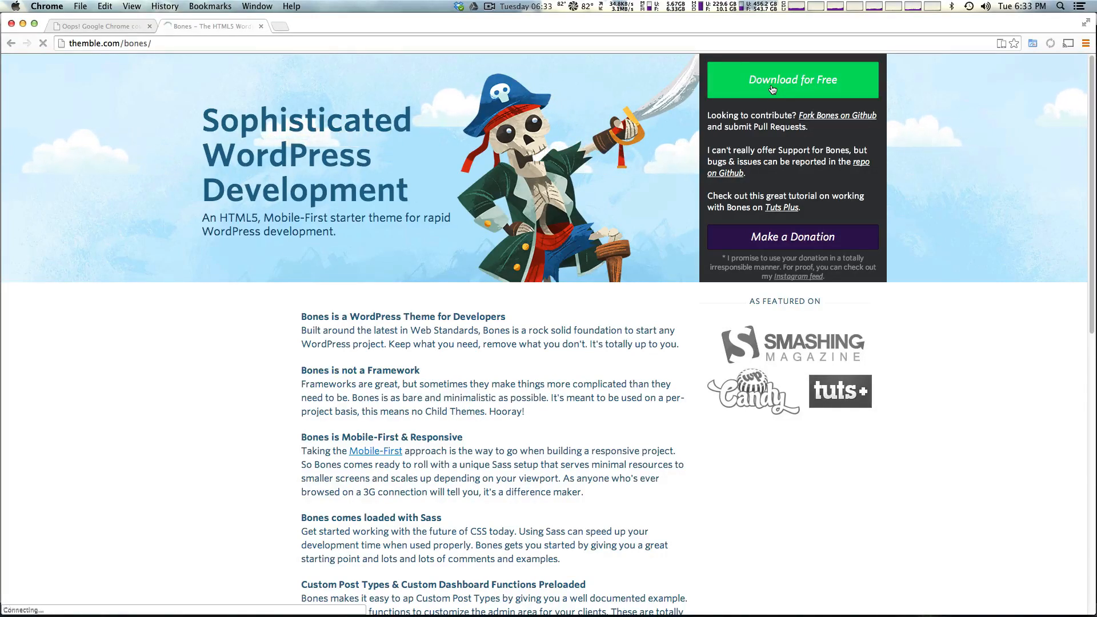
pyautogui.click(792, 80)
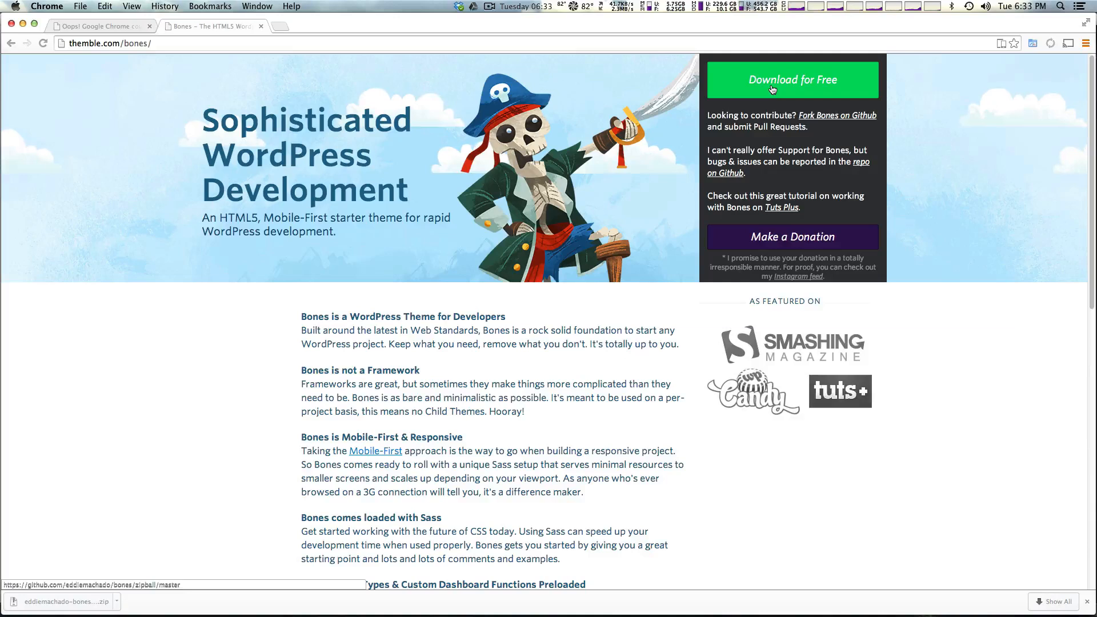
pyautogui.moveTo(668, 240)
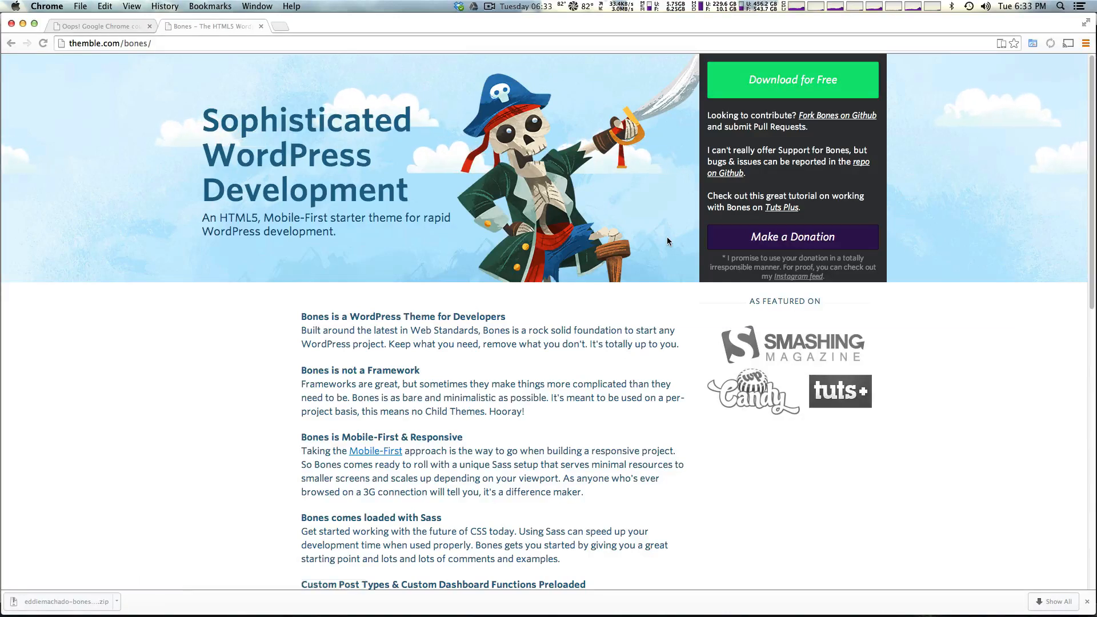
pyautogui.moveTo(677, 253)
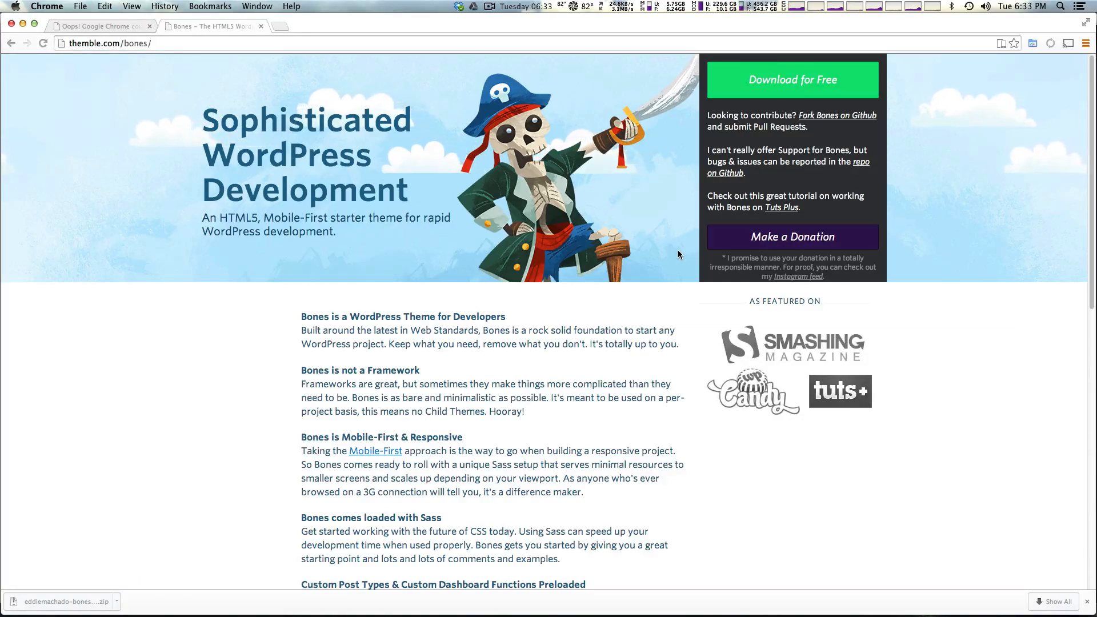
pyautogui.moveTo(619, 255)
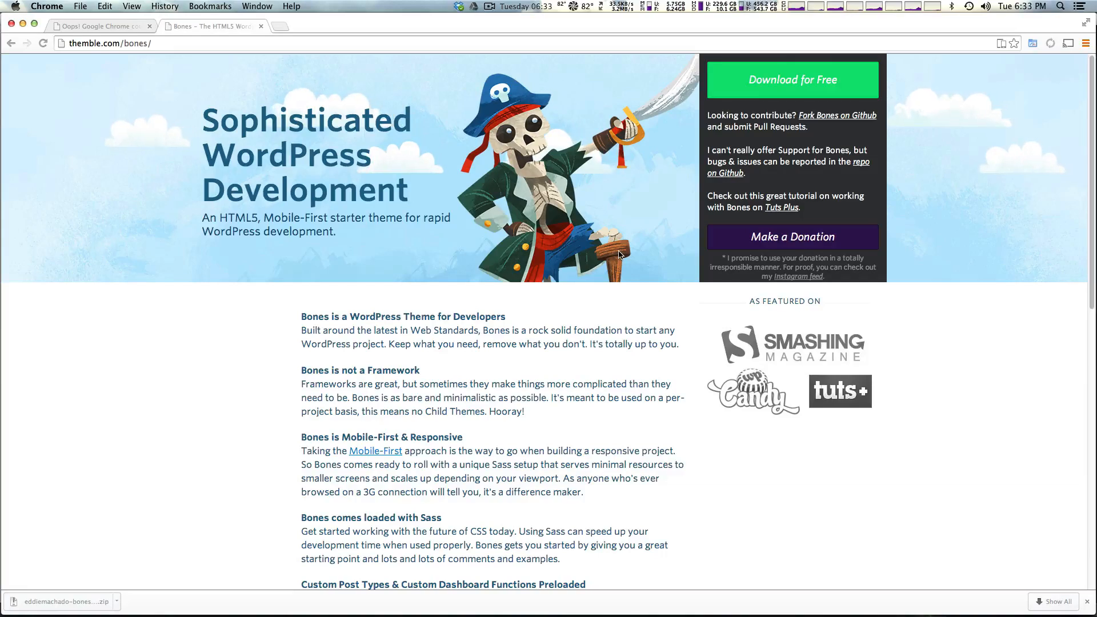
pyautogui.moveTo(412, 256)
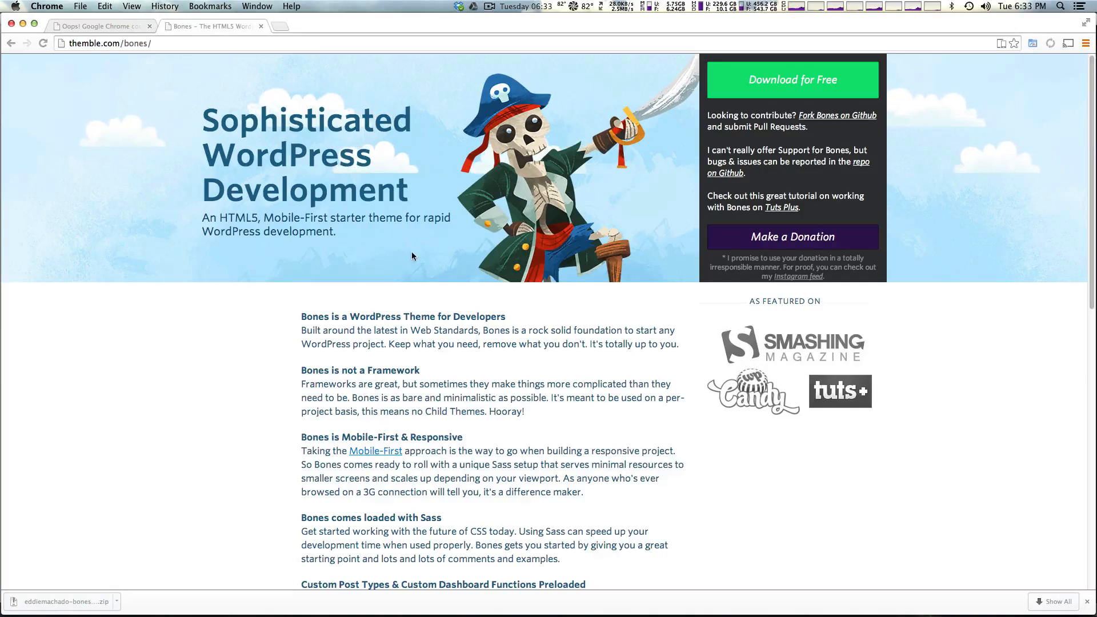
pyautogui.moveTo(187, 558)
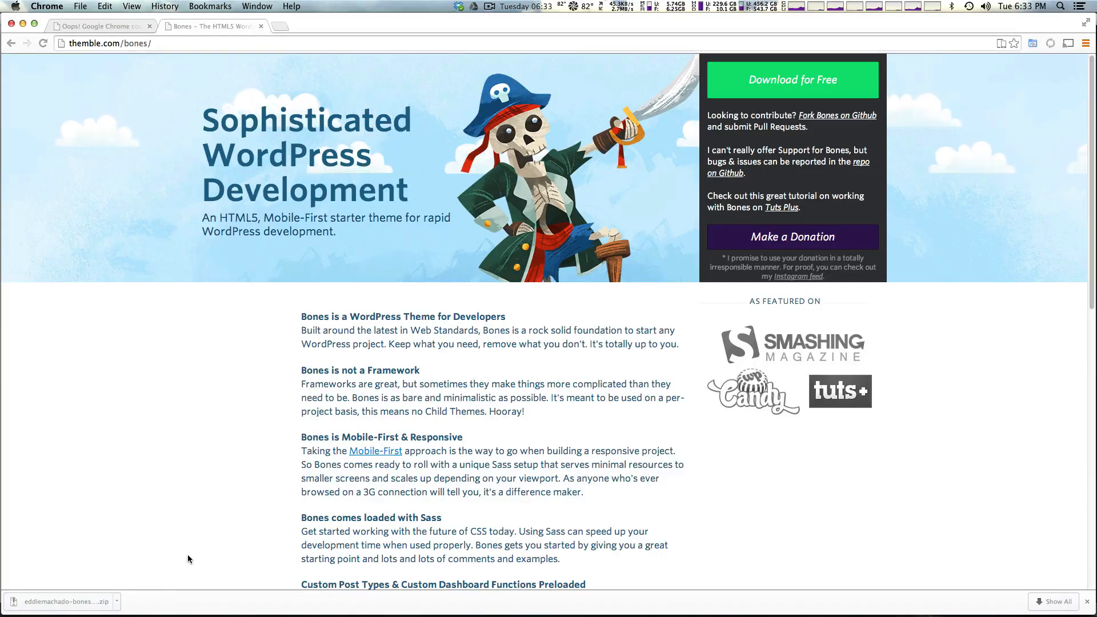
pyautogui.moveTo(68, 601)
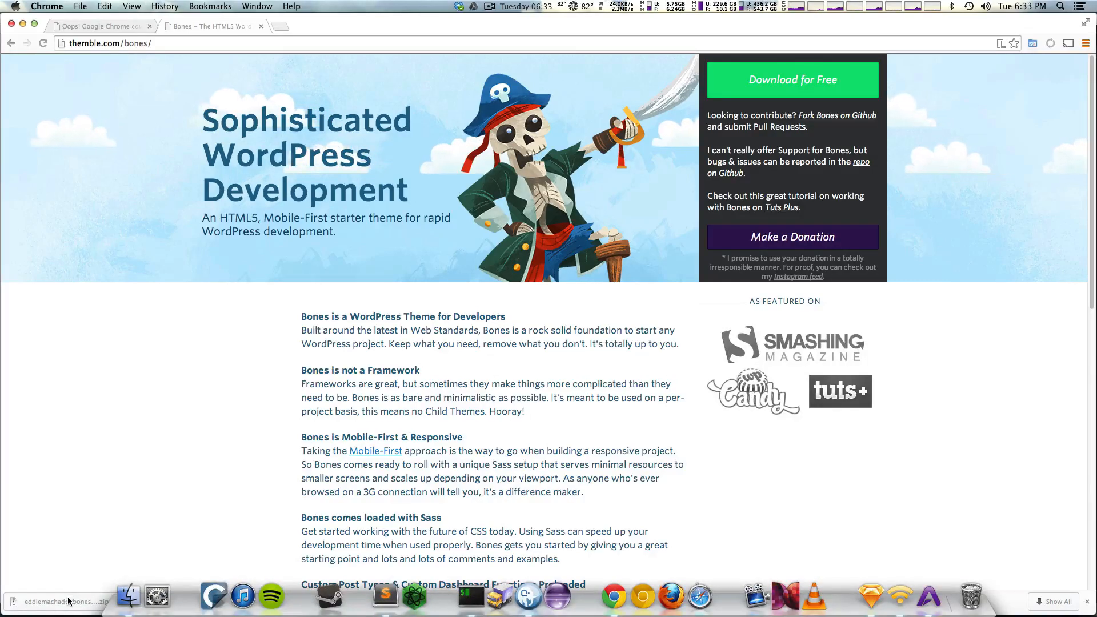
# Reveal the download in Finder and place the eddiemachado-bones folder in wp-content/themes
pyautogui.click(127, 596)
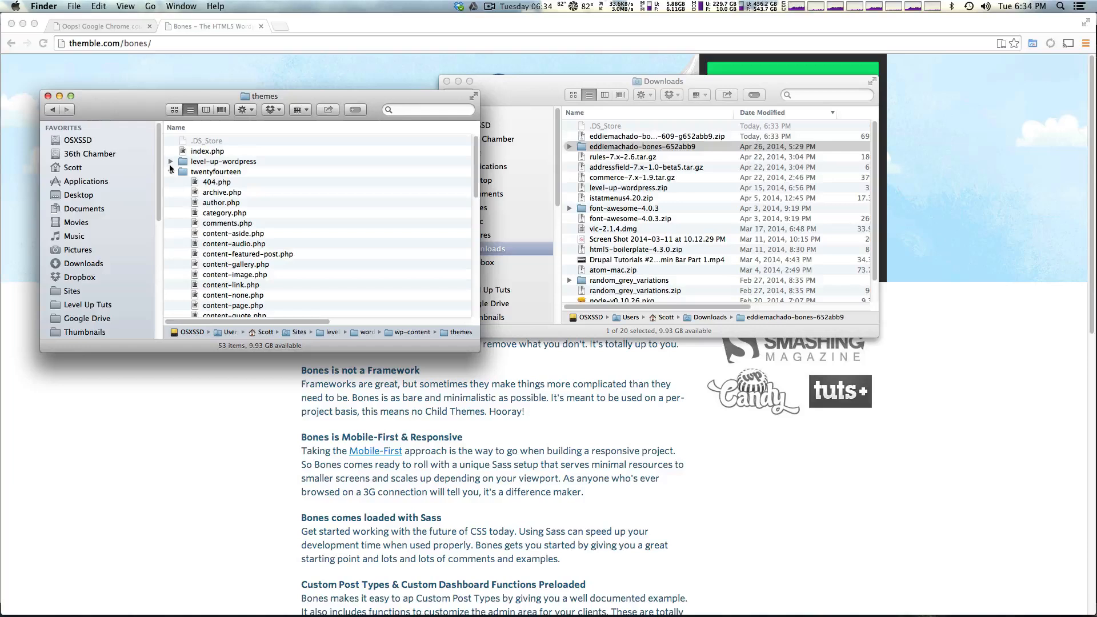
pyautogui.click(170, 181)
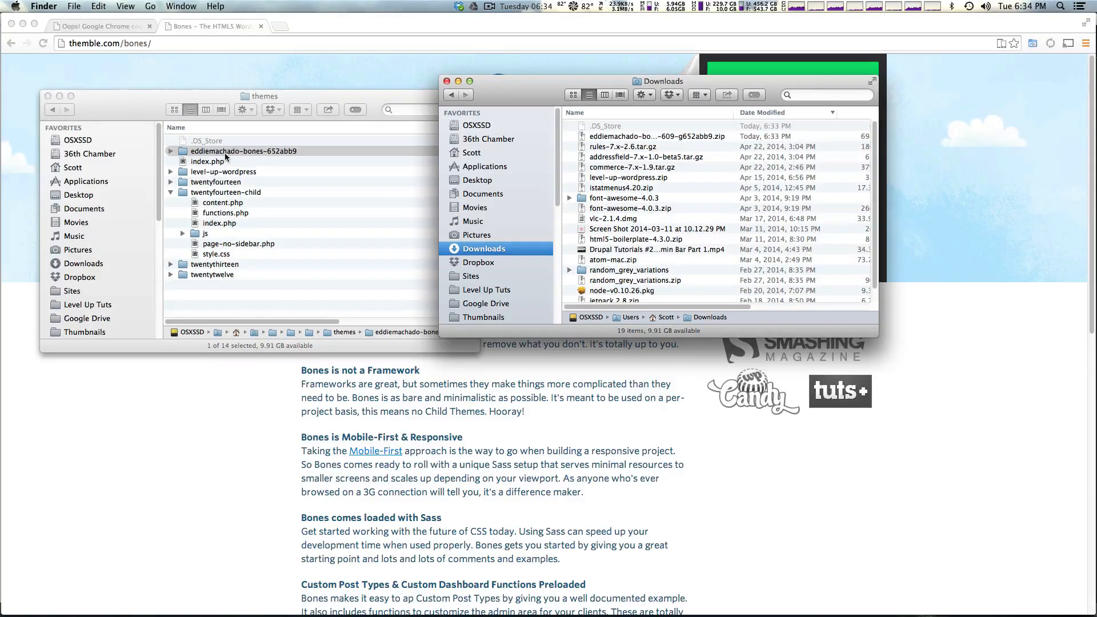
pyautogui.click(243, 151)
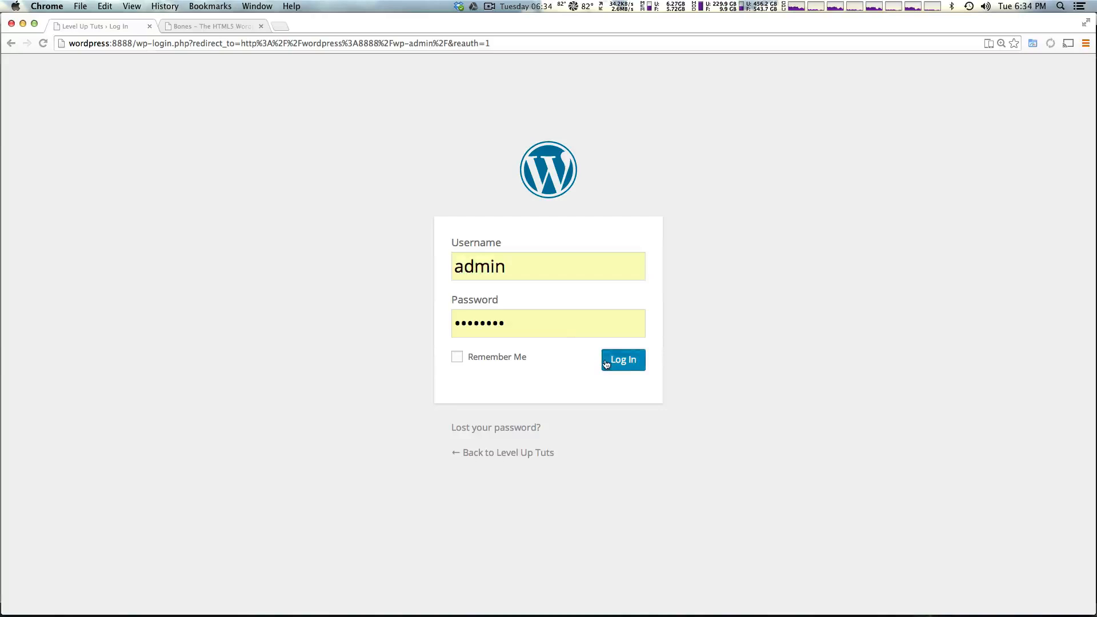
# Log in as admin and activate the Bones (Rename Me!) theme under Appearance > Themes
pyautogui.click(621, 359)
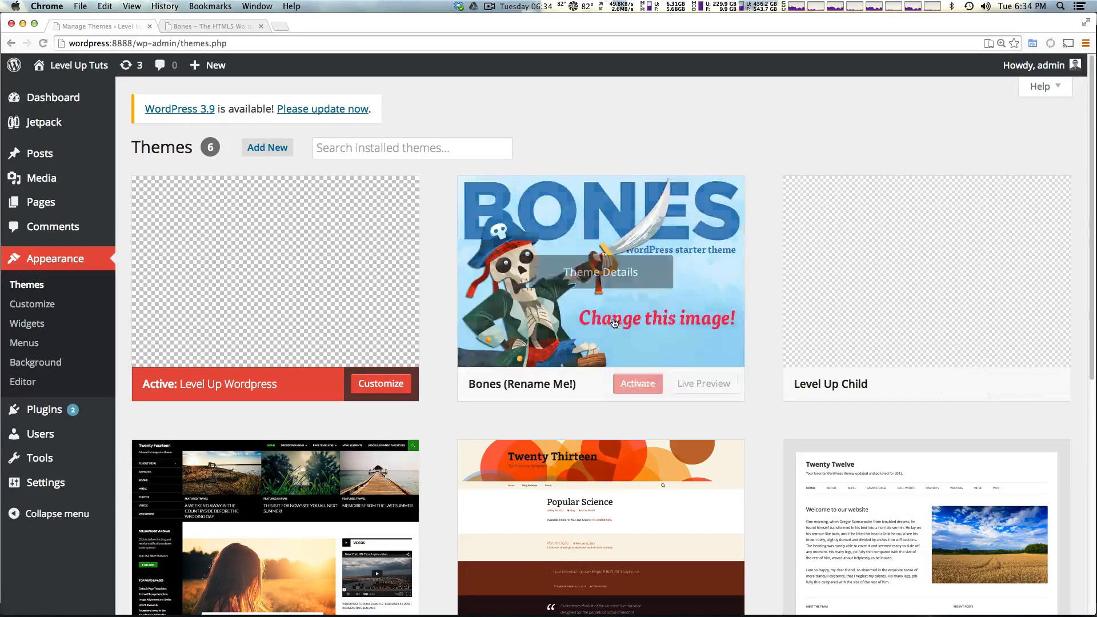
pyautogui.moveTo(600, 272)
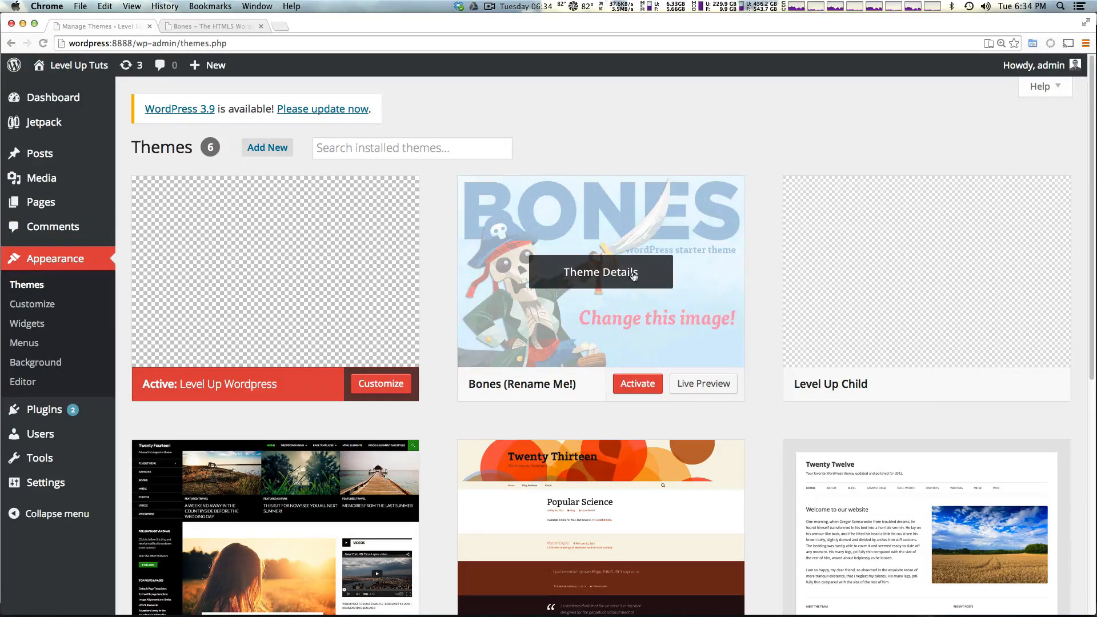
pyautogui.moveTo(651, 199)
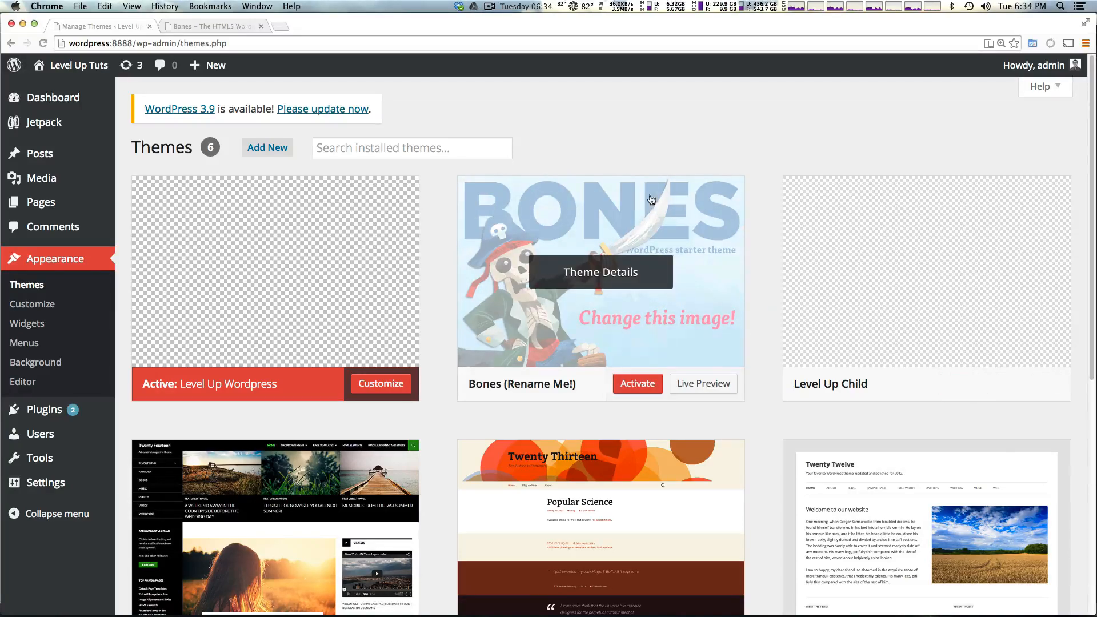
pyautogui.click(636, 384)
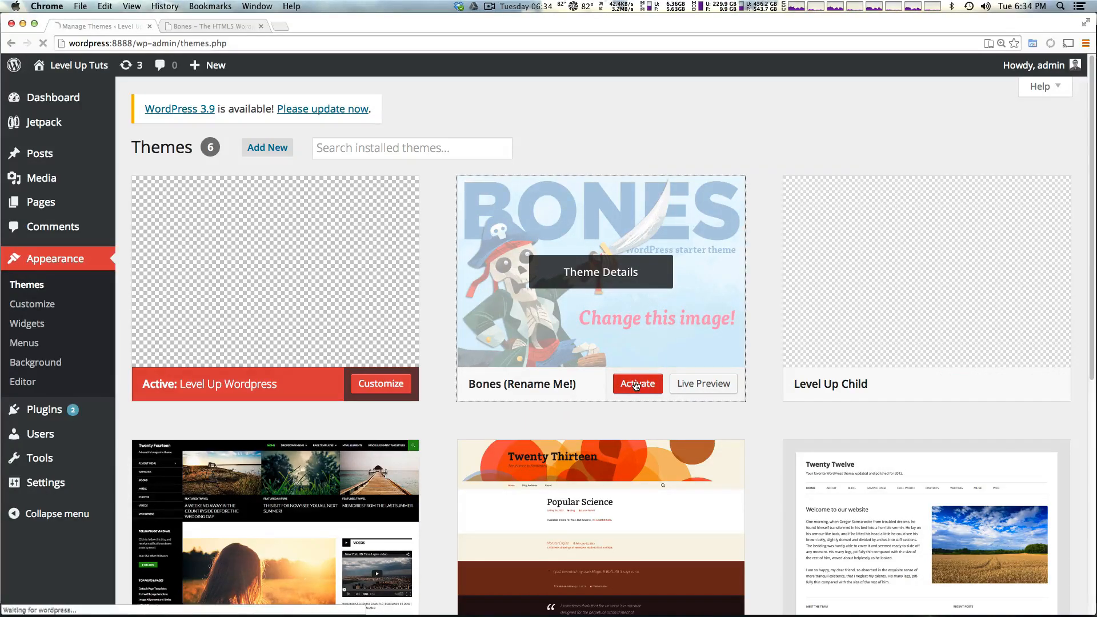
pyautogui.click(636, 383)
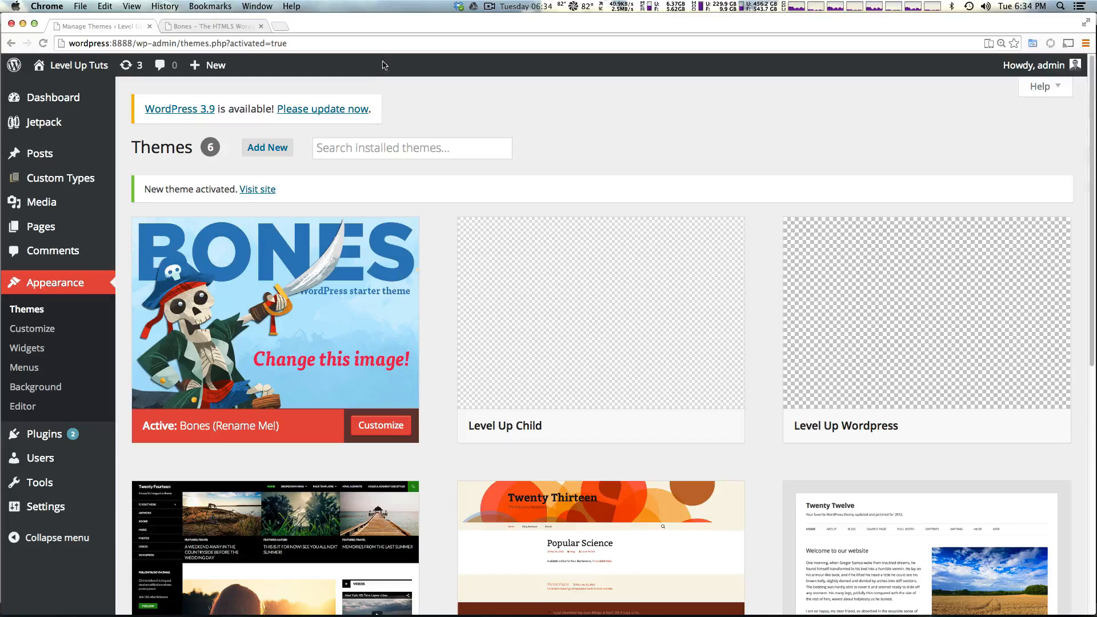
pyautogui.moveTo(459, 99)
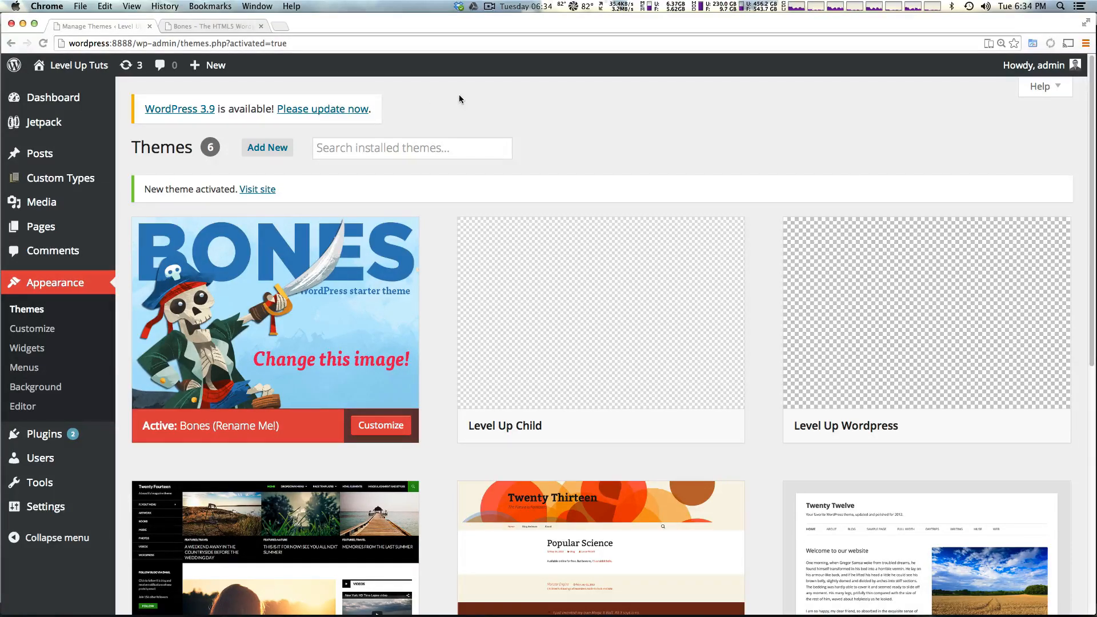
pyautogui.moveTo(205, 22)
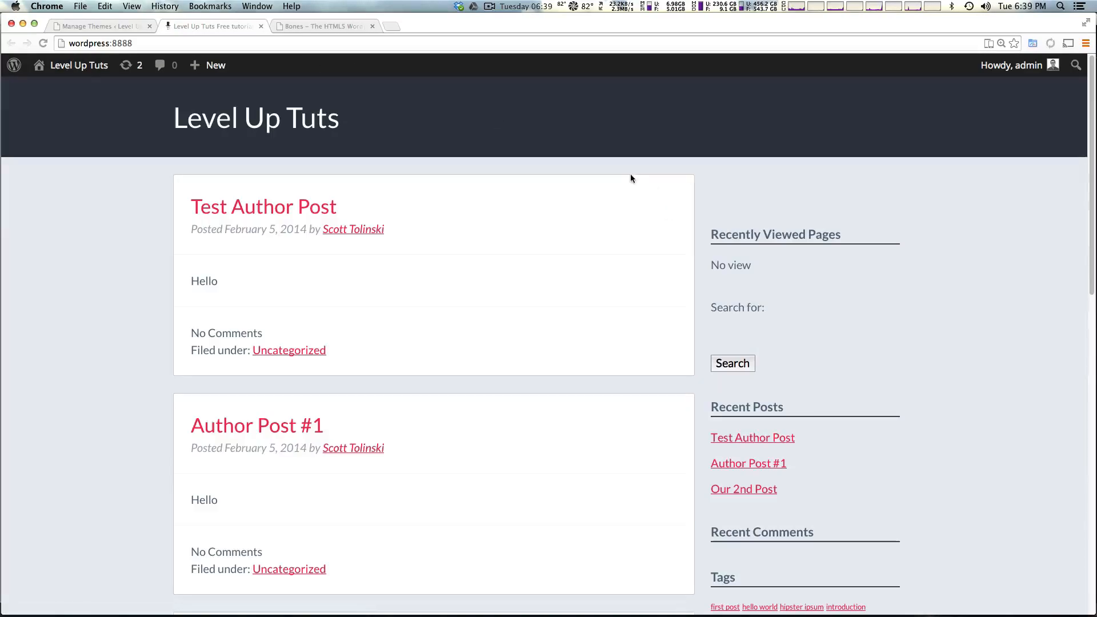
pyautogui.moveTo(377, 224)
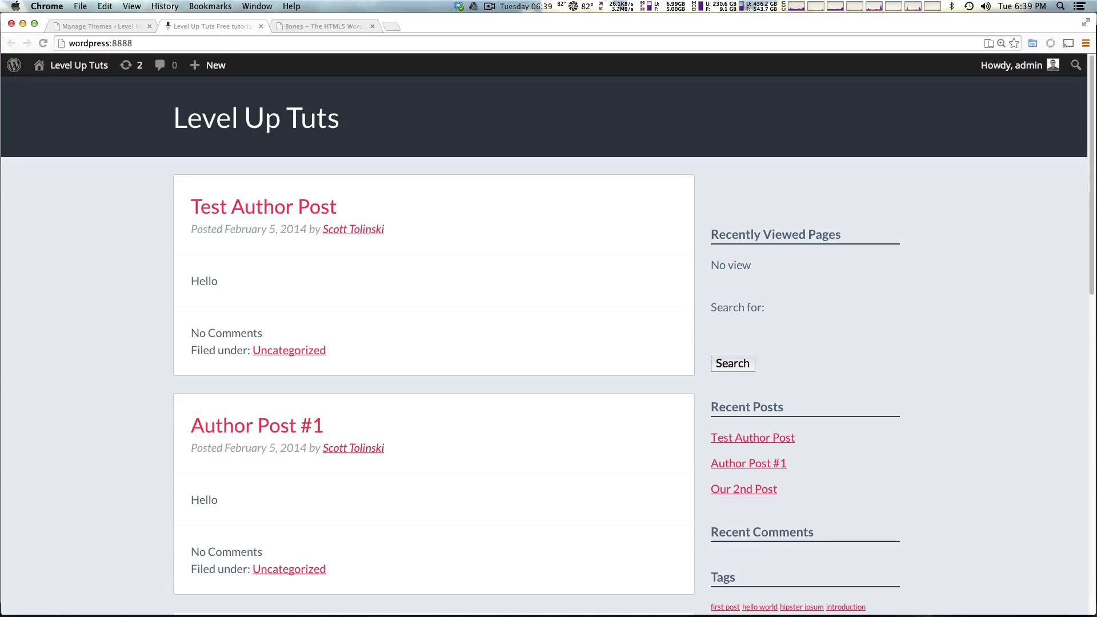
pyautogui.moveTo(1075, 159)
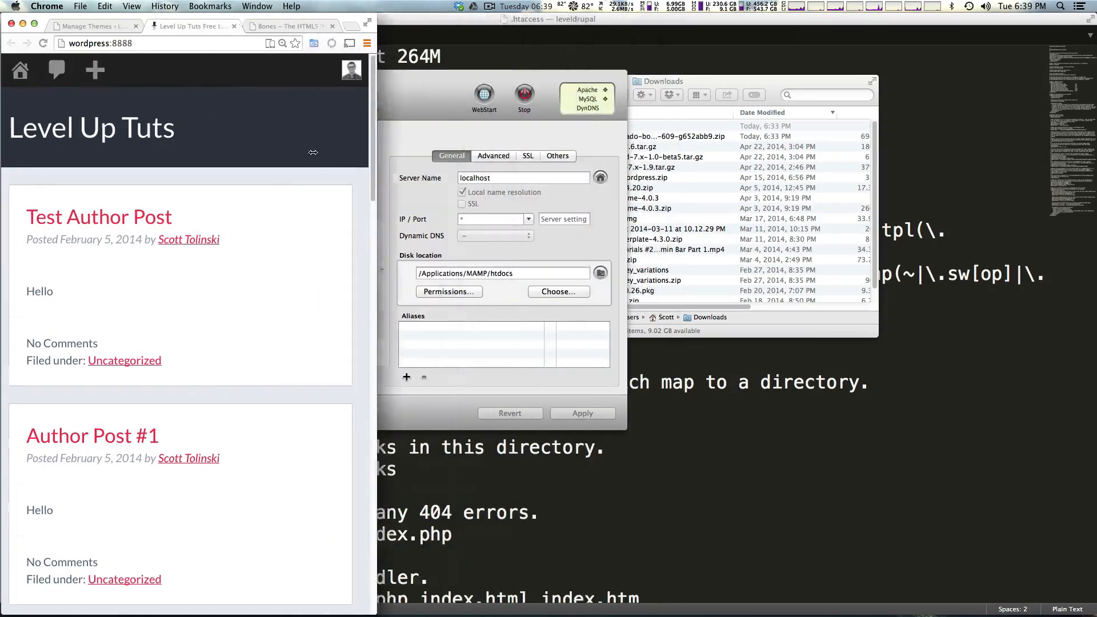
# Scroll through the Bones-themed front page in the narrowed Chrome window
pyautogui.click(339, 136)
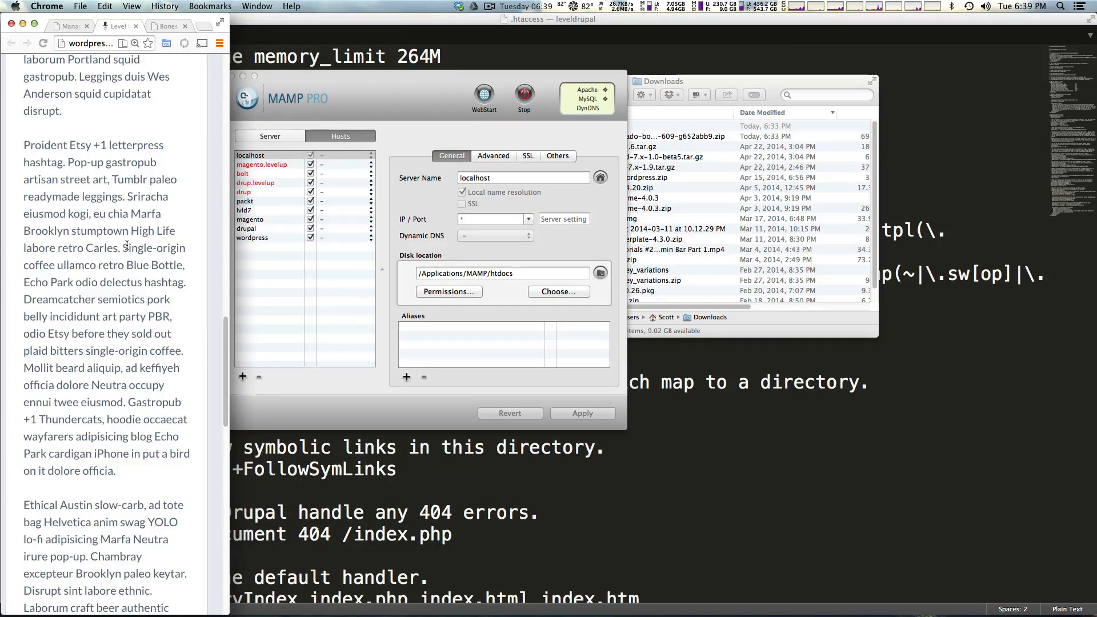
pyautogui.scroll(3)
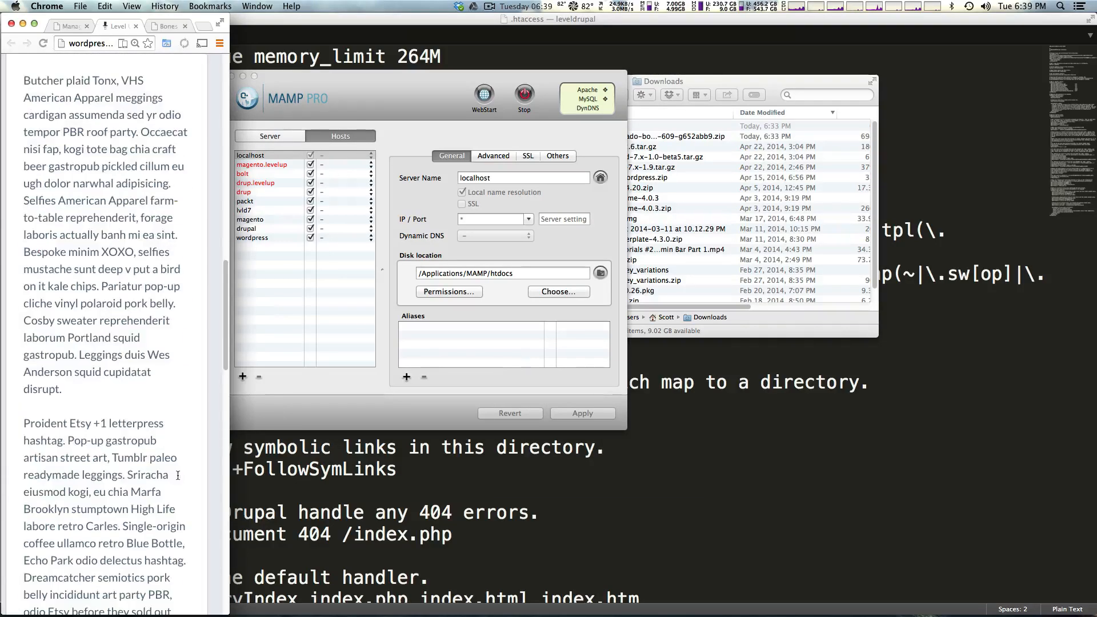
pyautogui.scroll(-3)
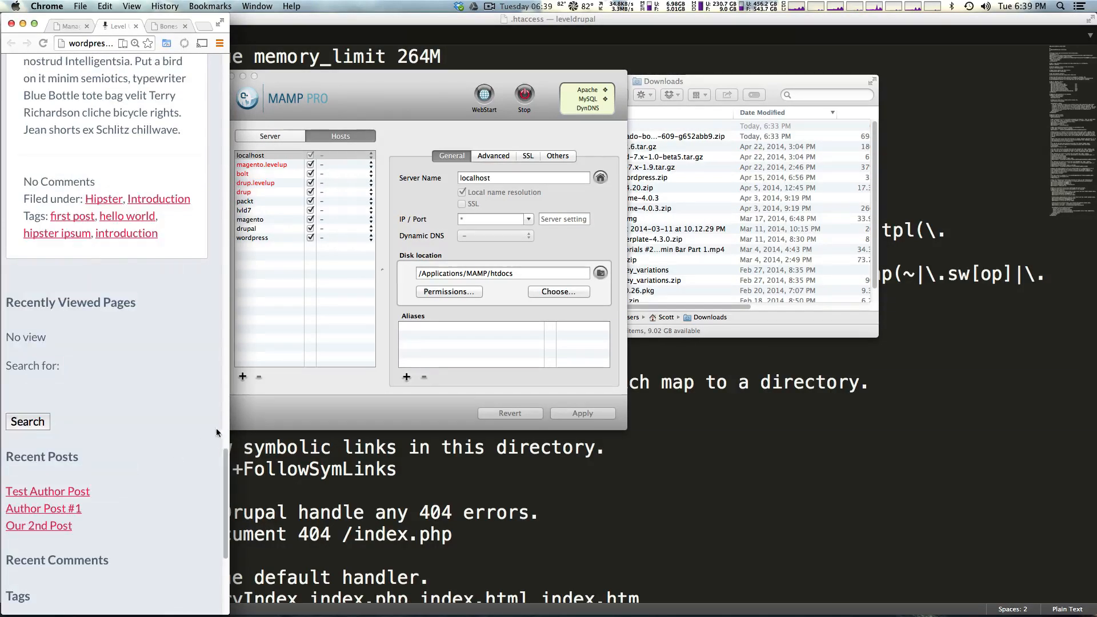
pyautogui.scroll(-3)
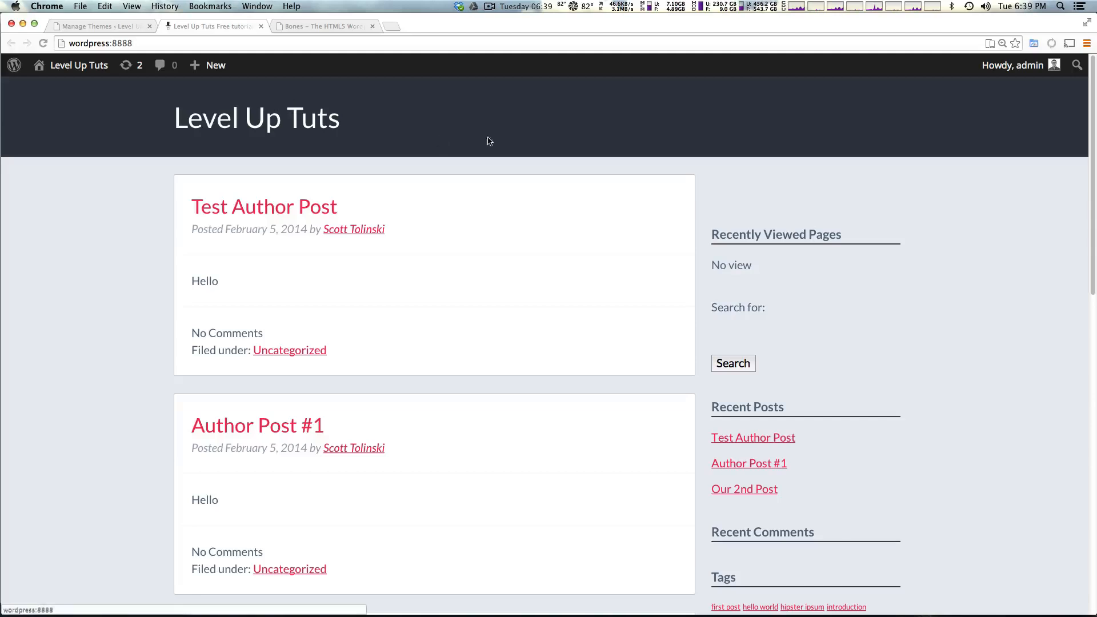
pyautogui.moveTo(471, 187)
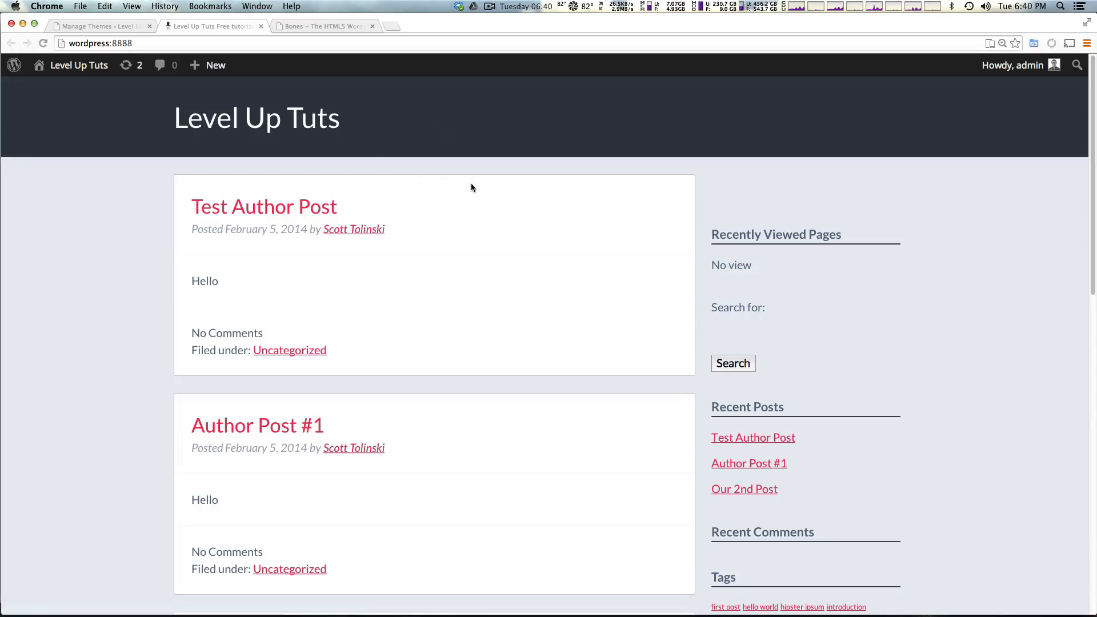
pyautogui.moveTo(448, 154)
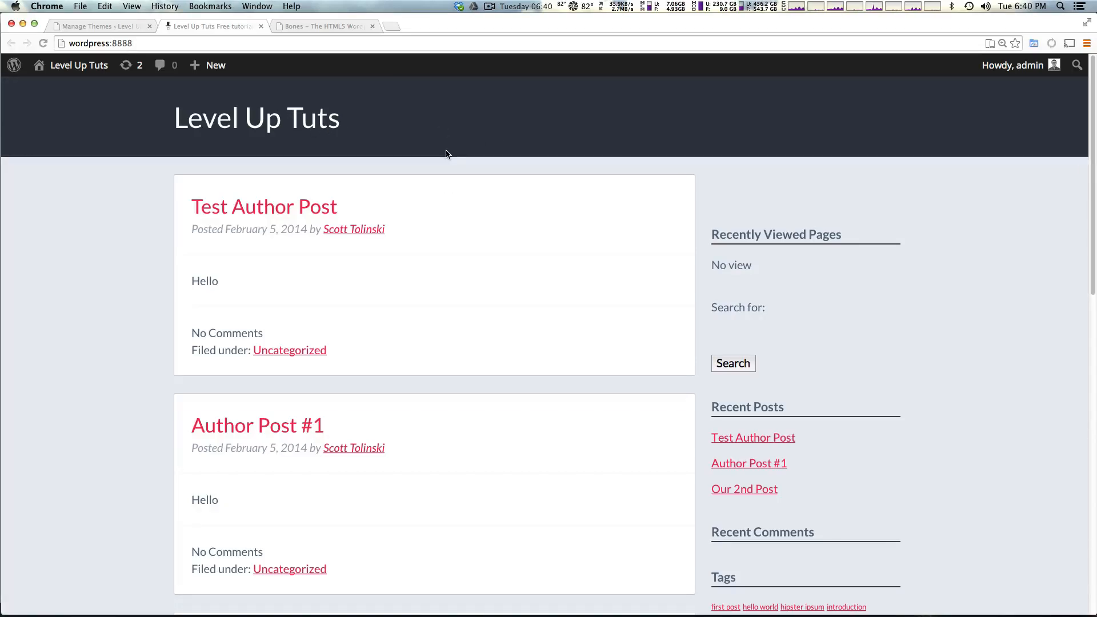
pyautogui.moveTo(610, 153)
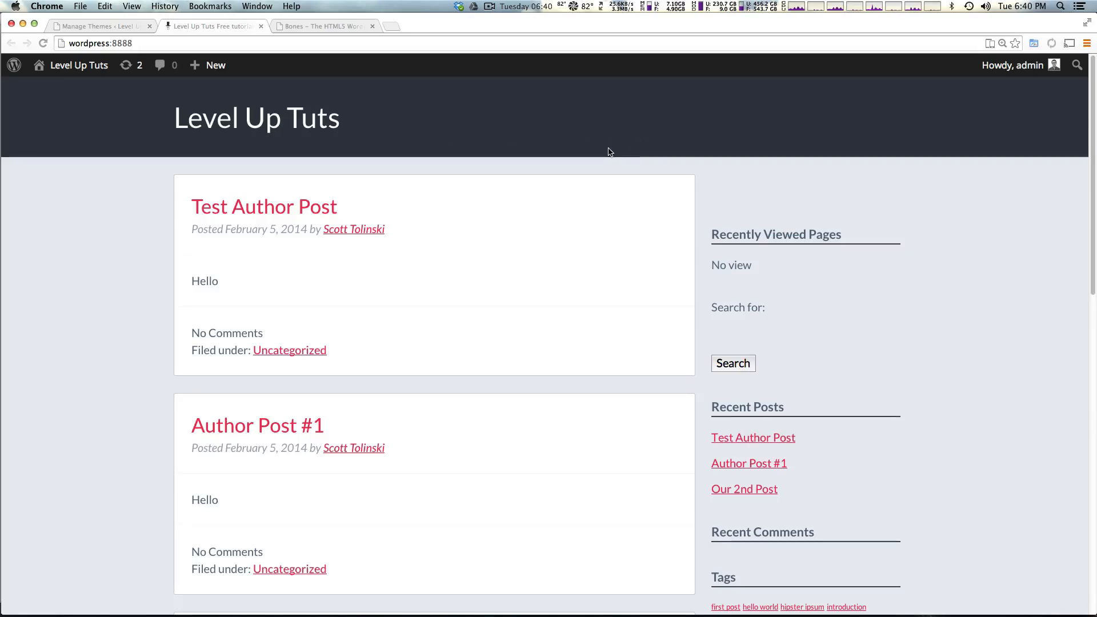
pyautogui.moveTo(256, 425)
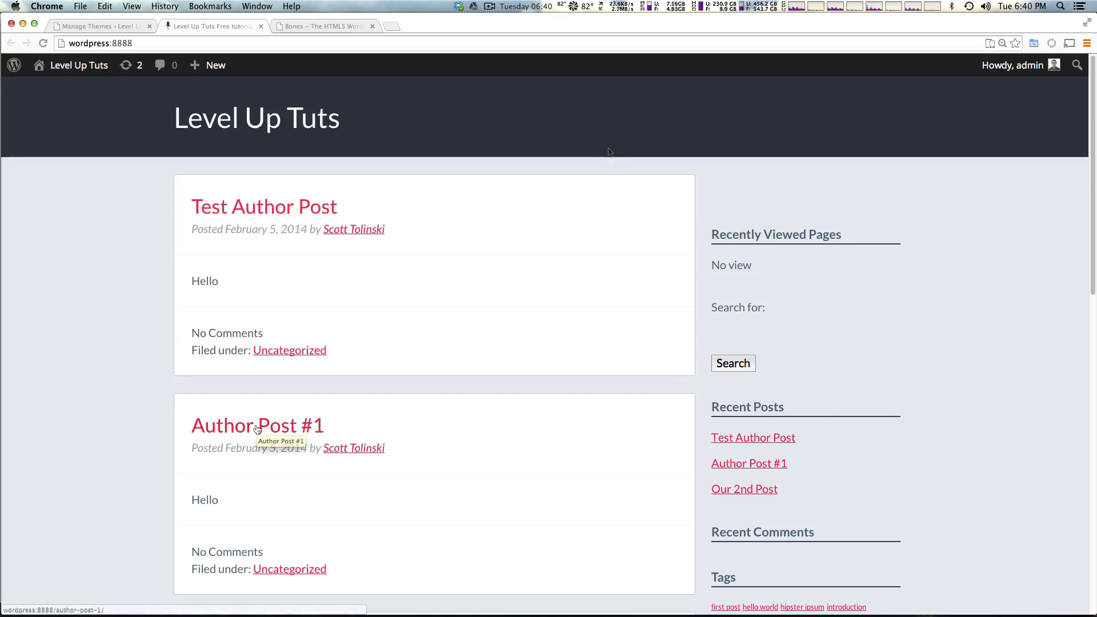
pyautogui.moveTo(256, 425)
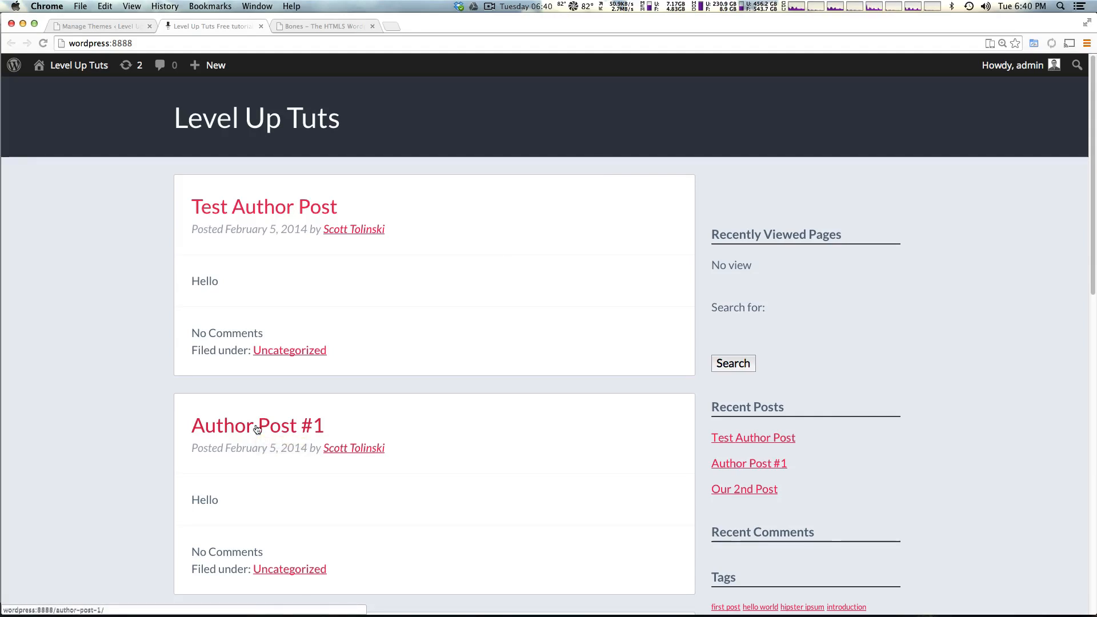